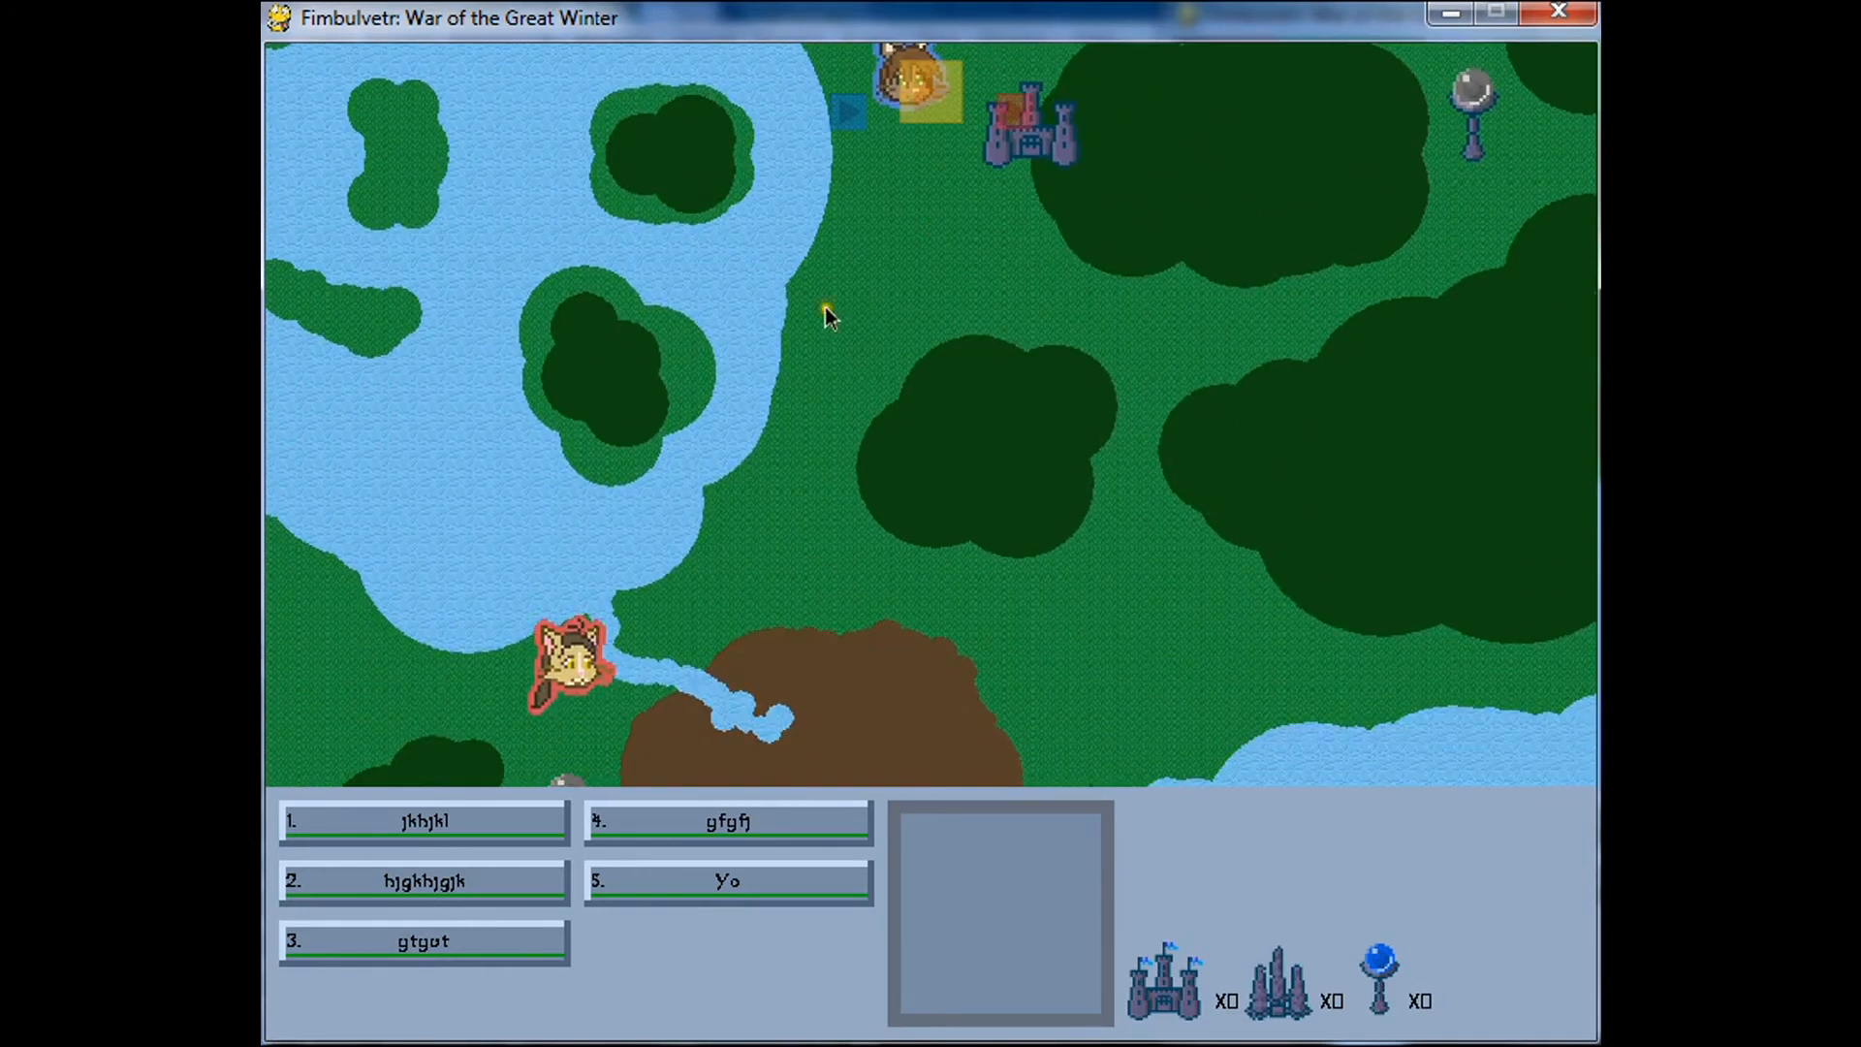
# Leave the current match and start a new game once Host and Client are both ready.
pyautogui.click(1344, 977)
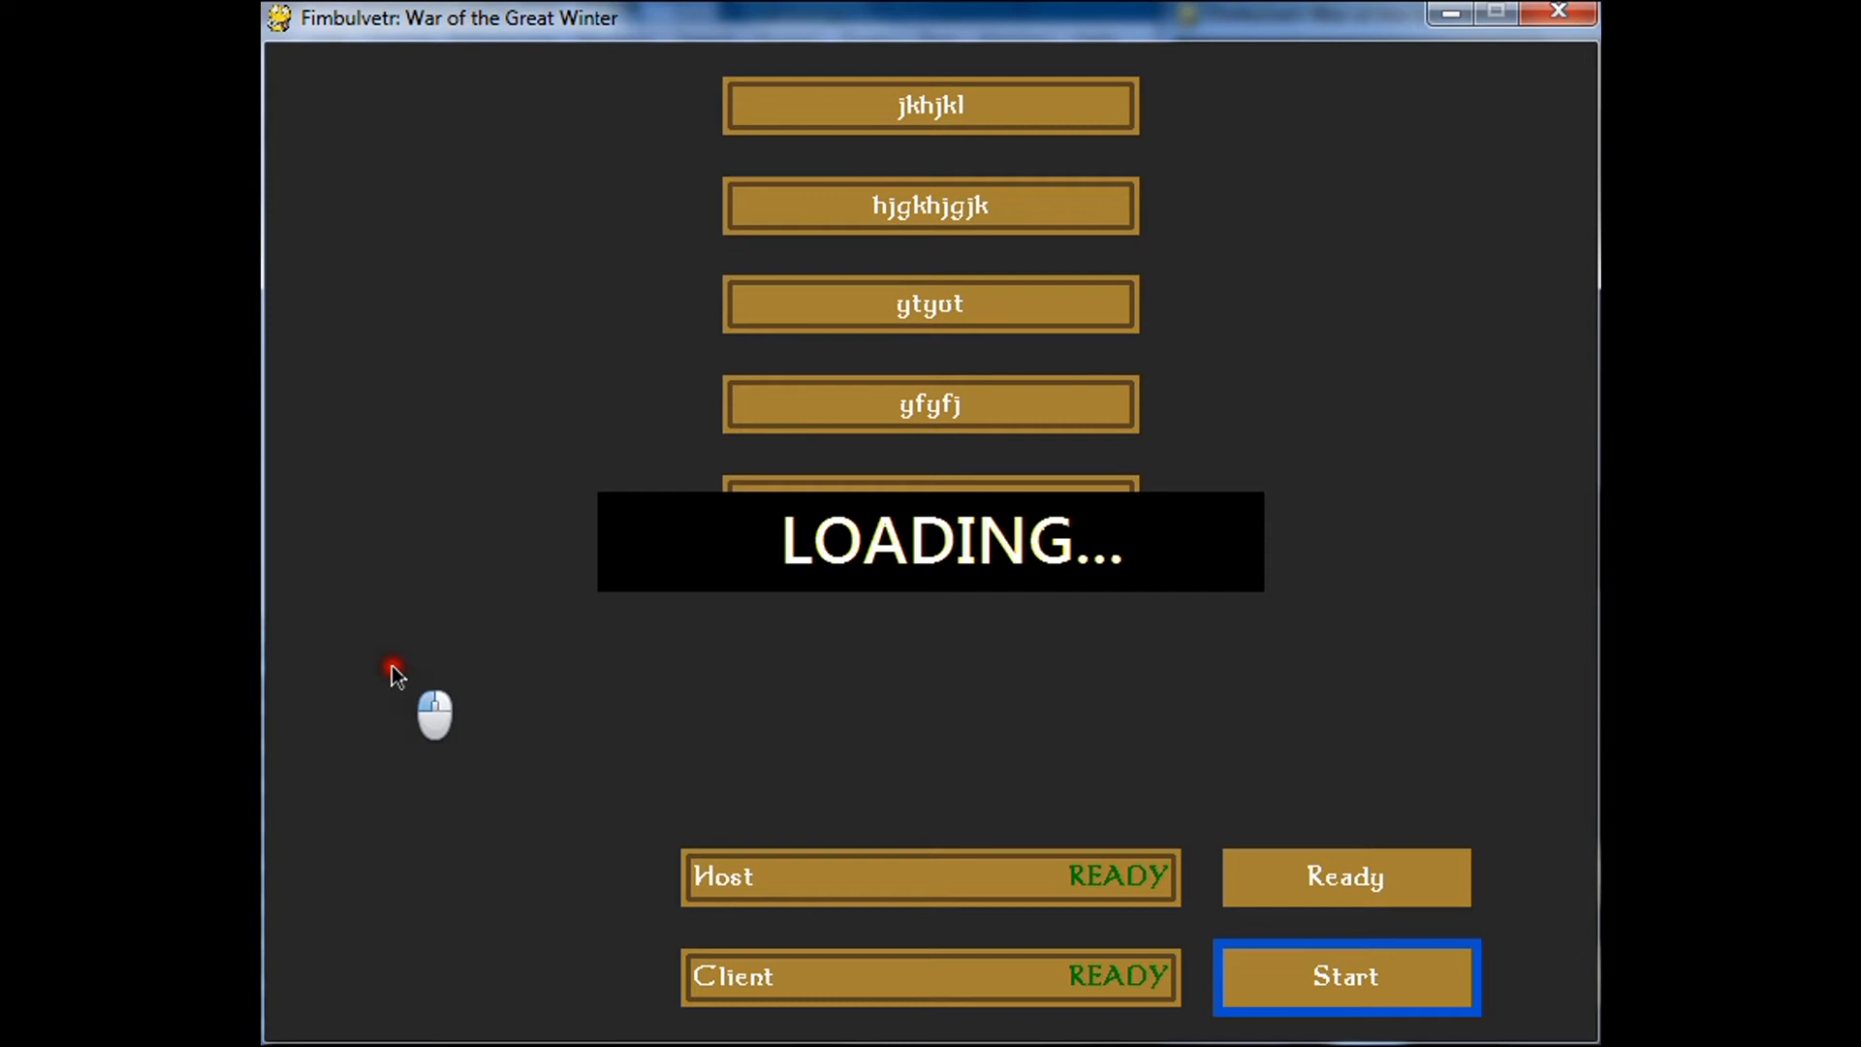
pyautogui.click(1345, 977)
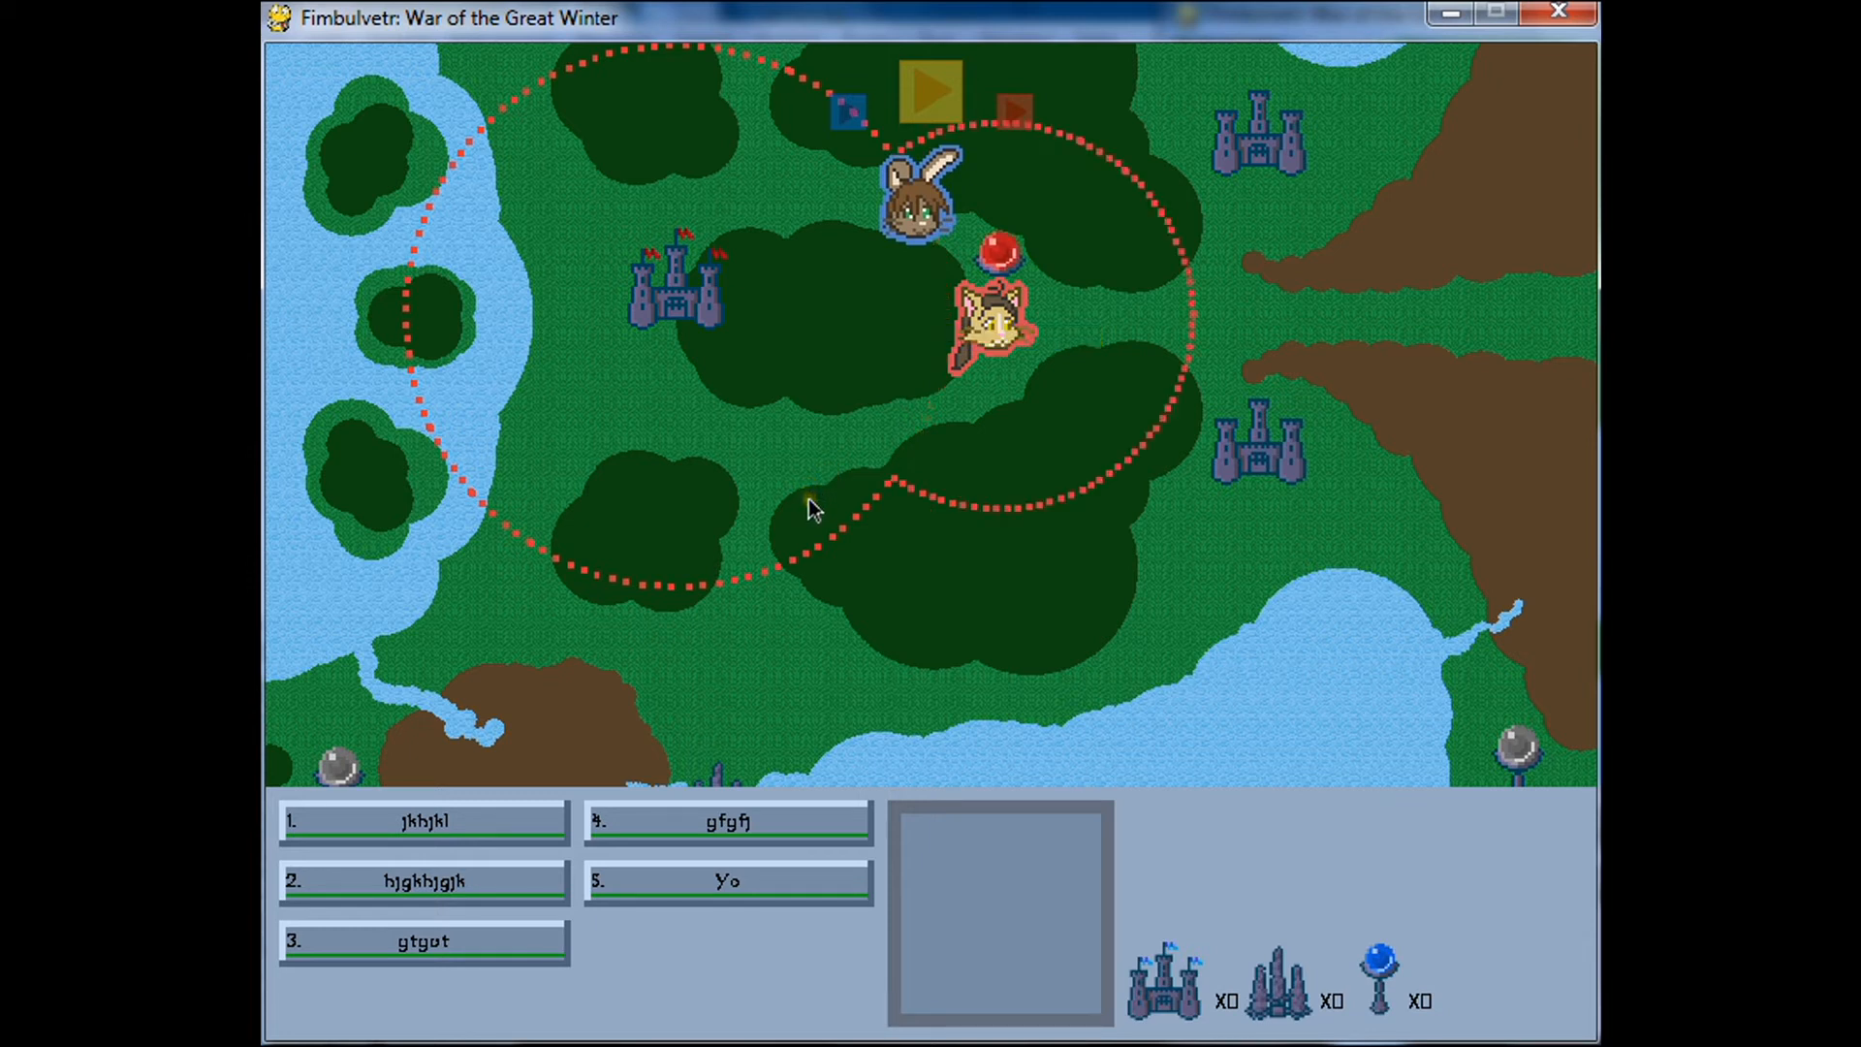
pyautogui.moveTo(894, 403)
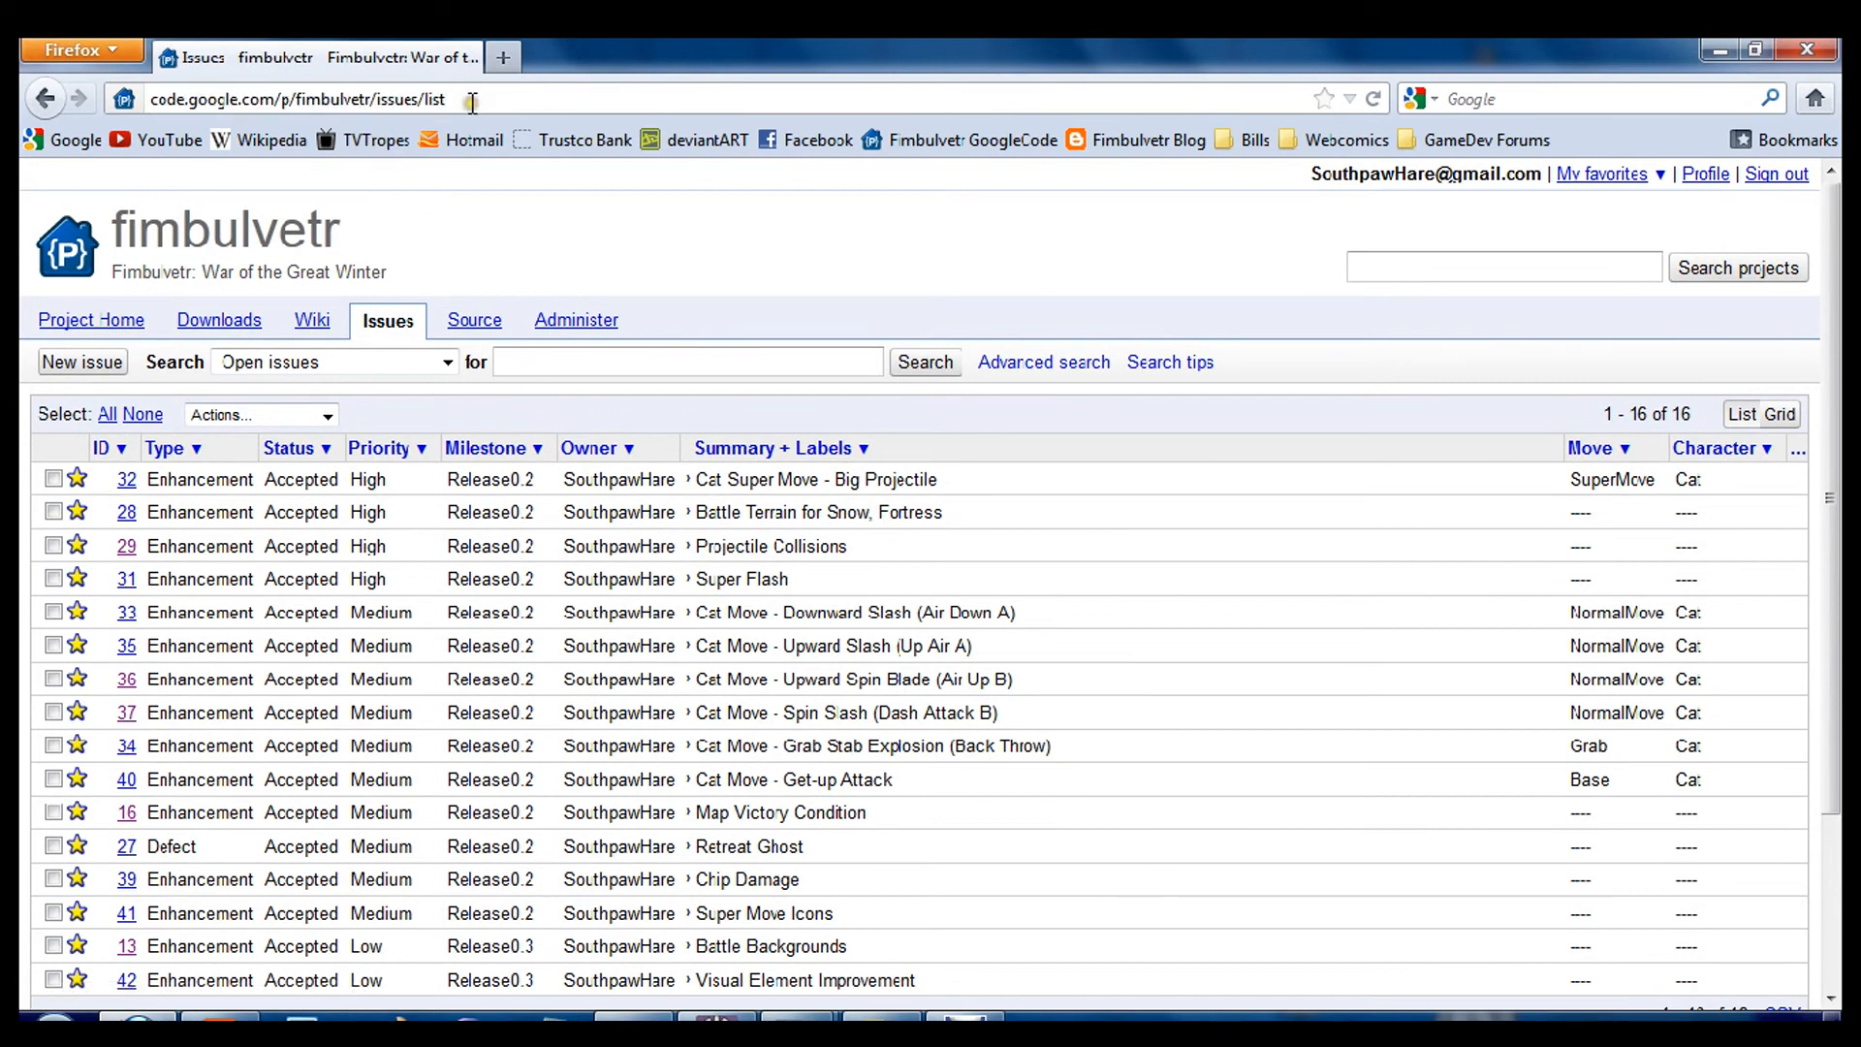
pyautogui.moveTo(523, 198)
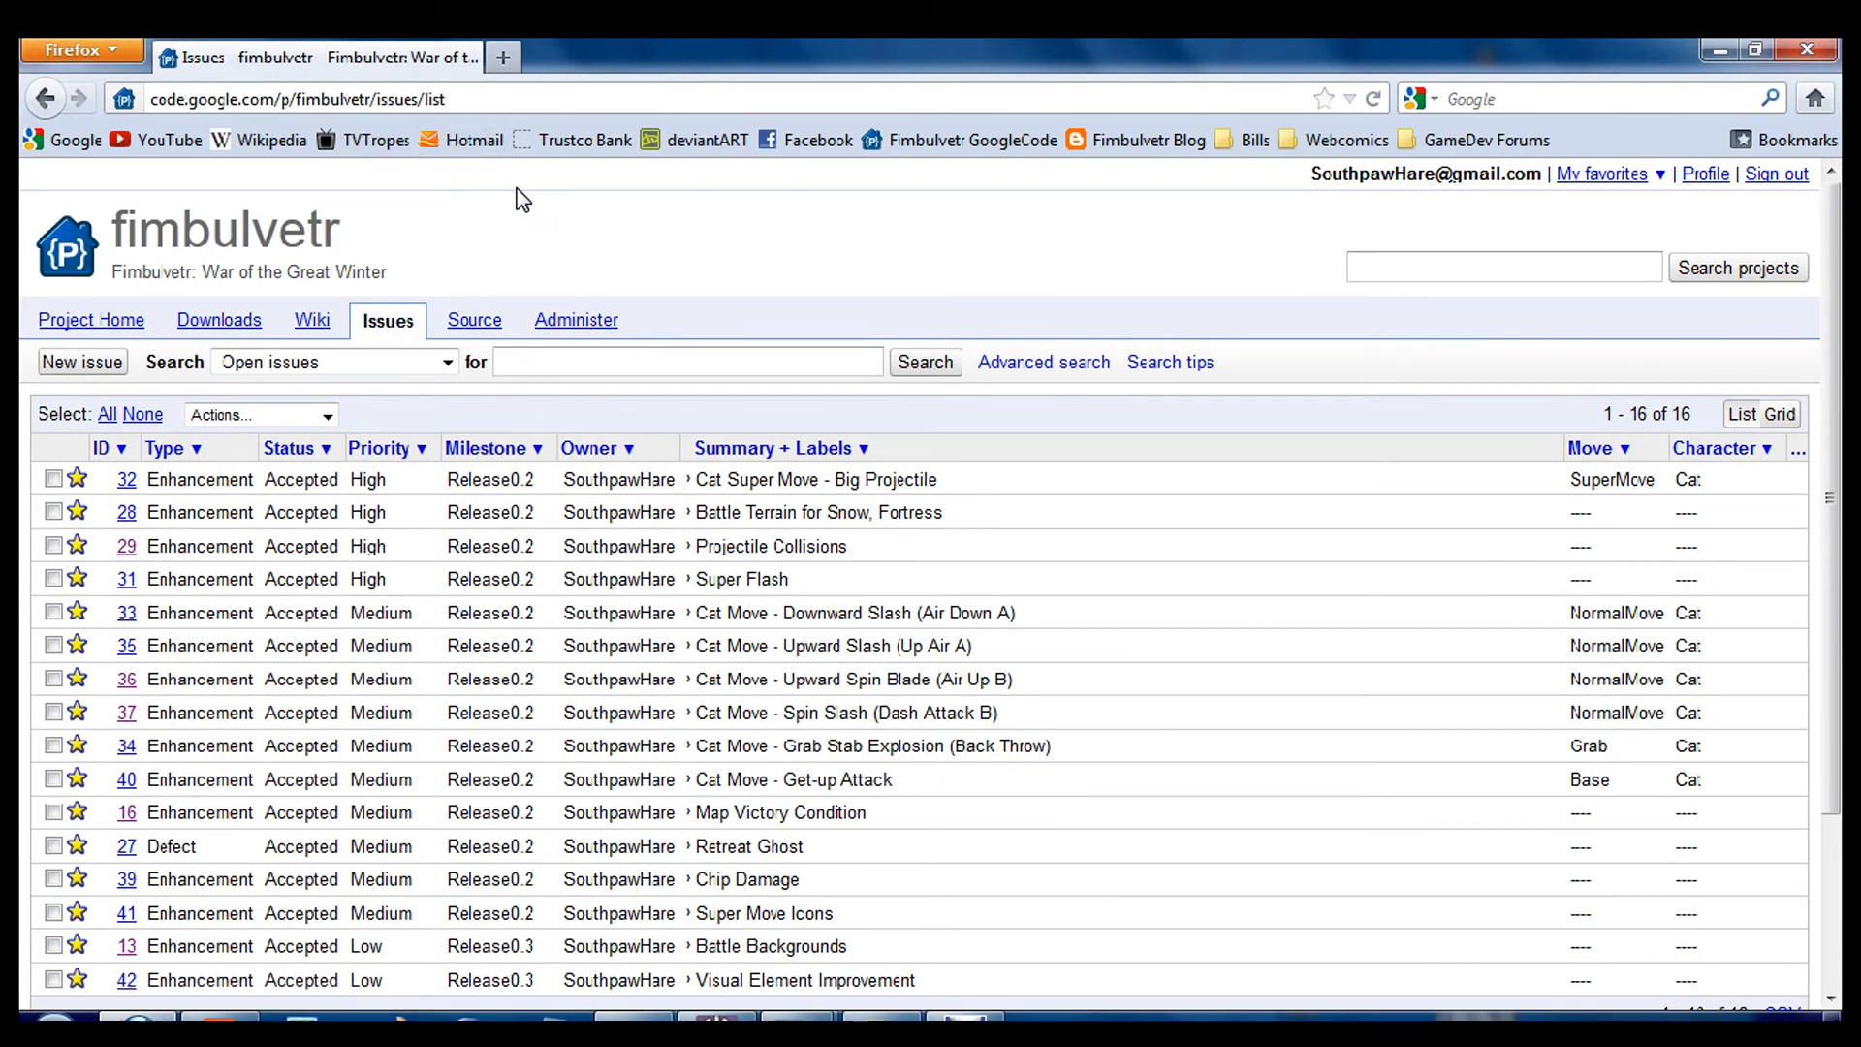
pyautogui.scroll(-3)
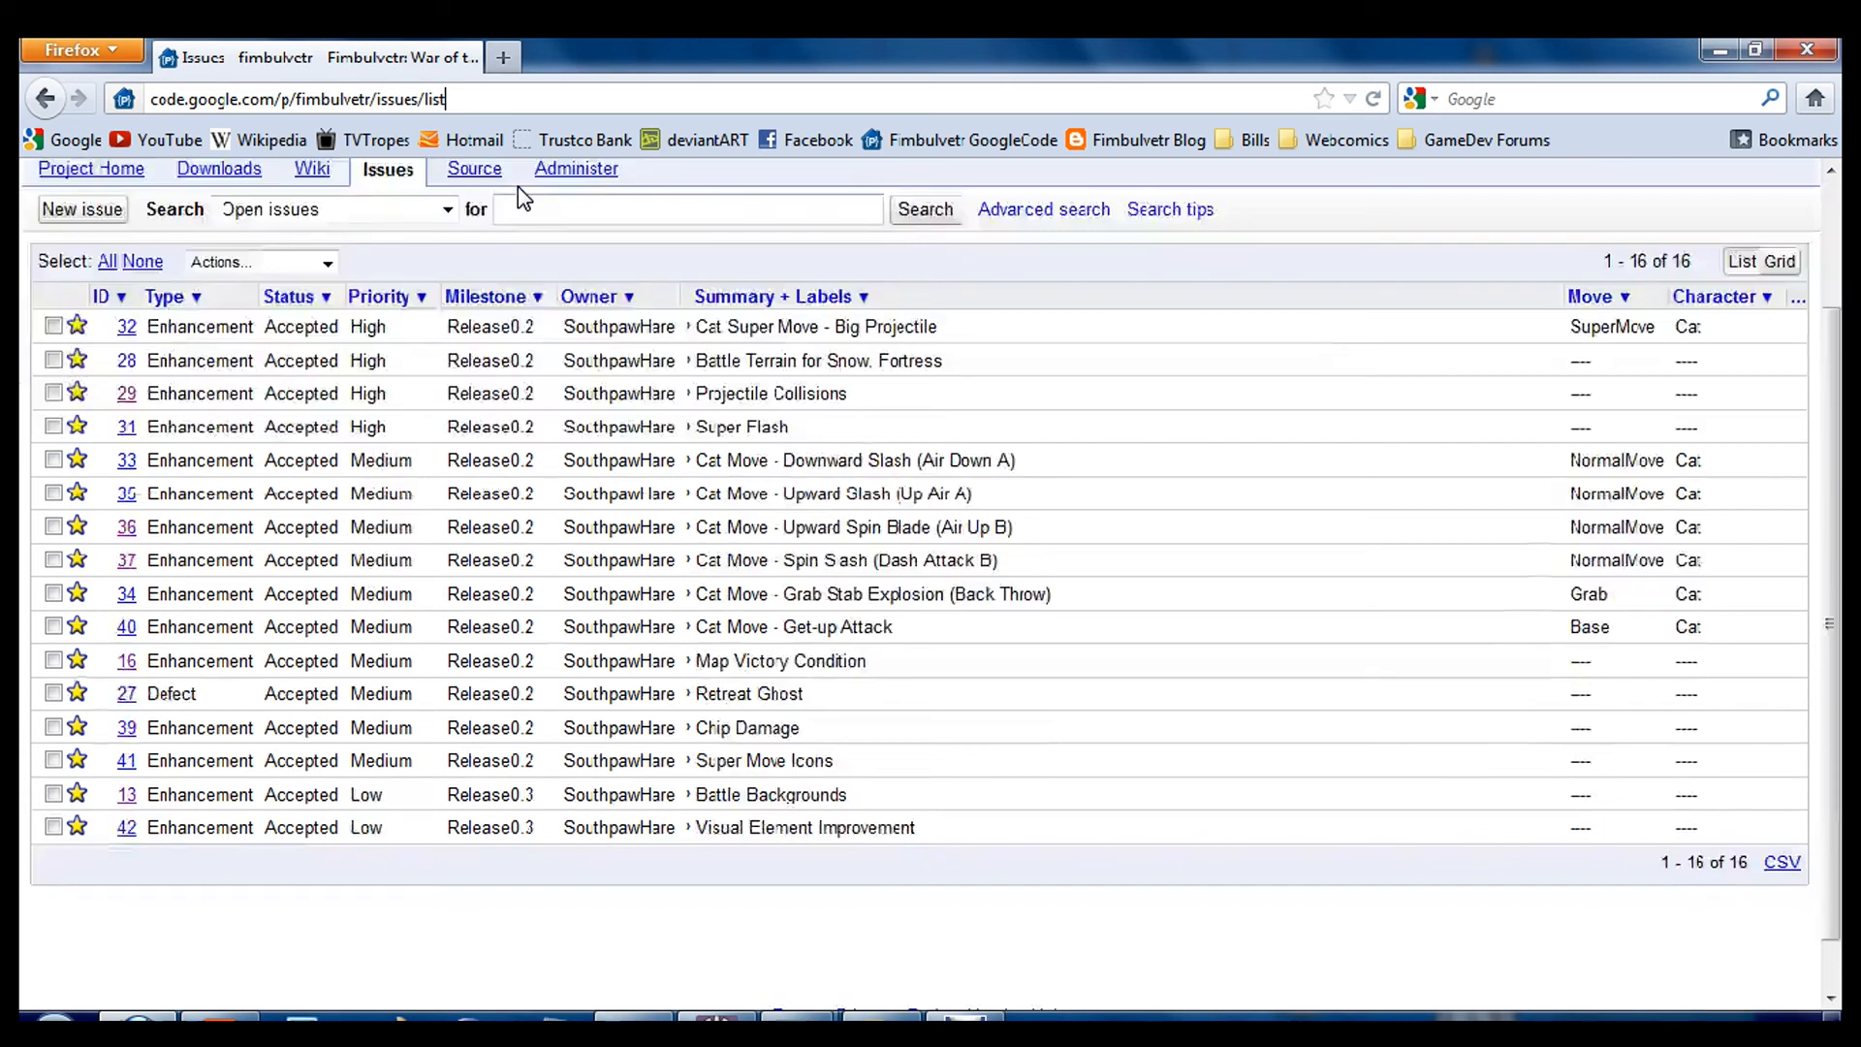
pyautogui.scroll(-3)
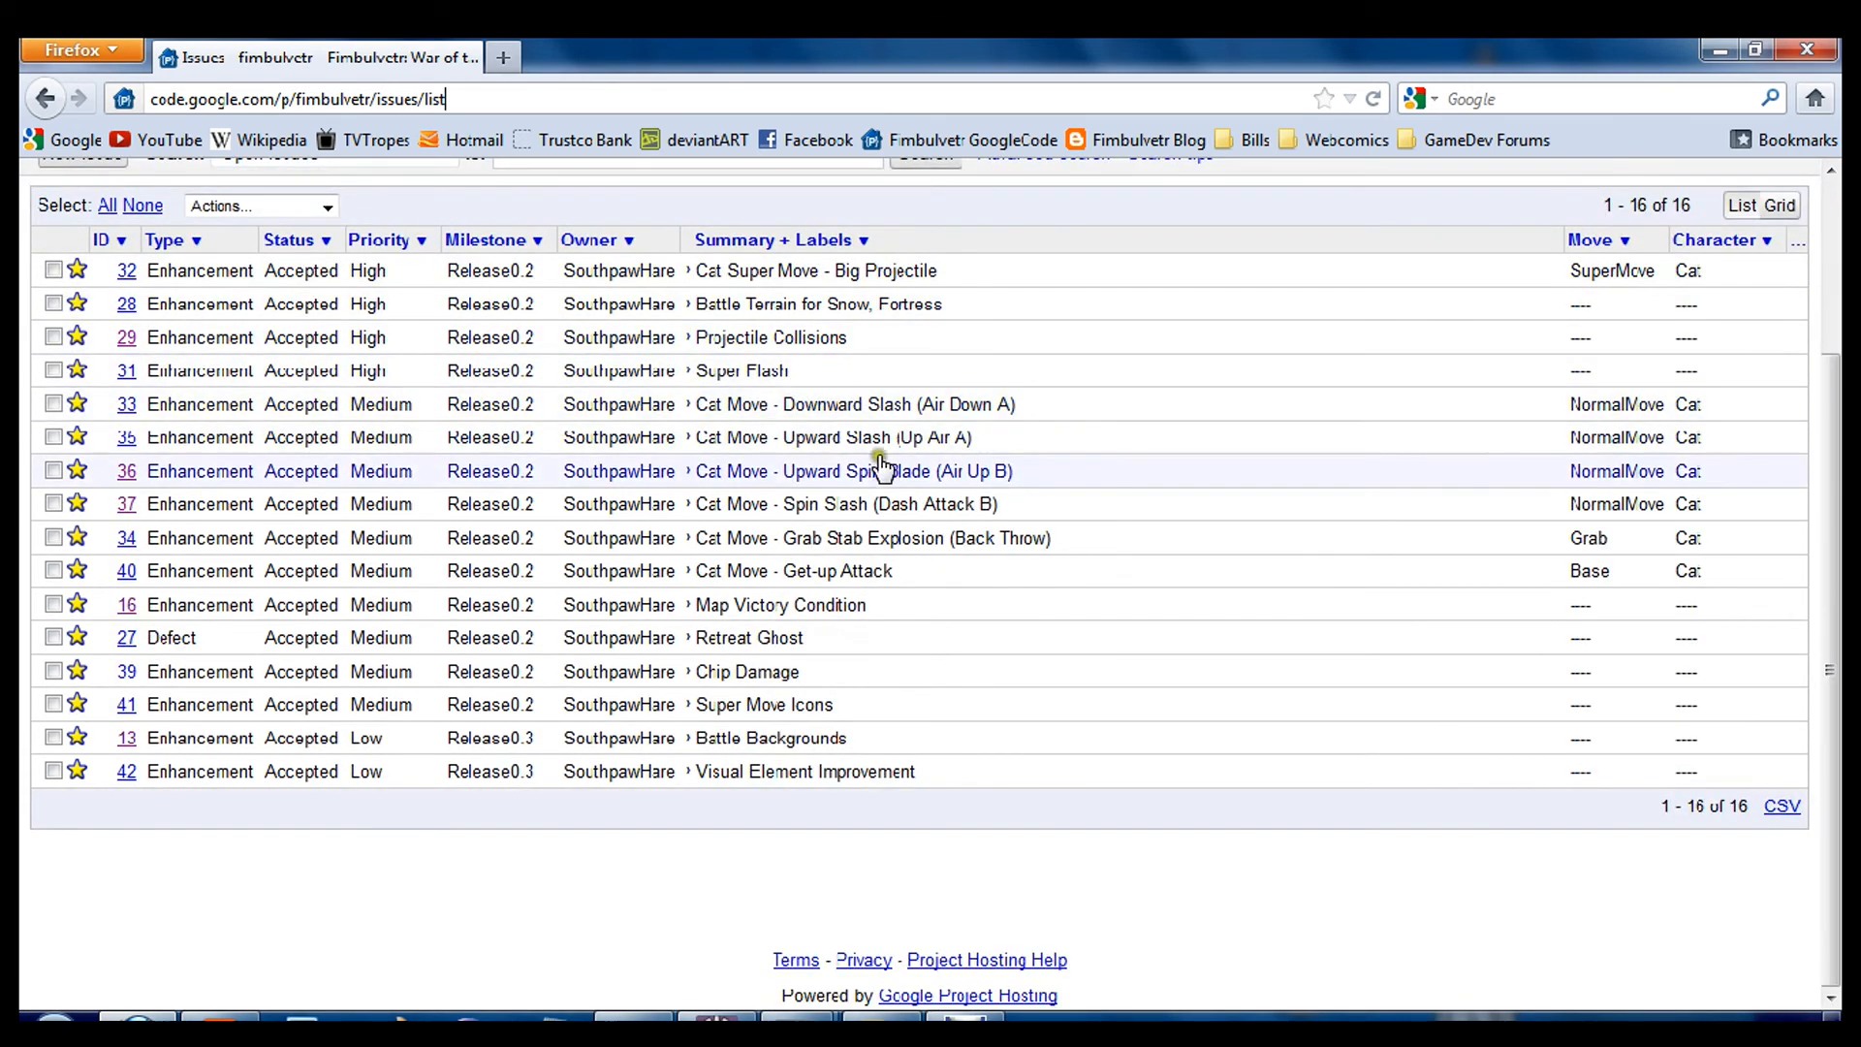
pyautogui.moveTo(220, 451)
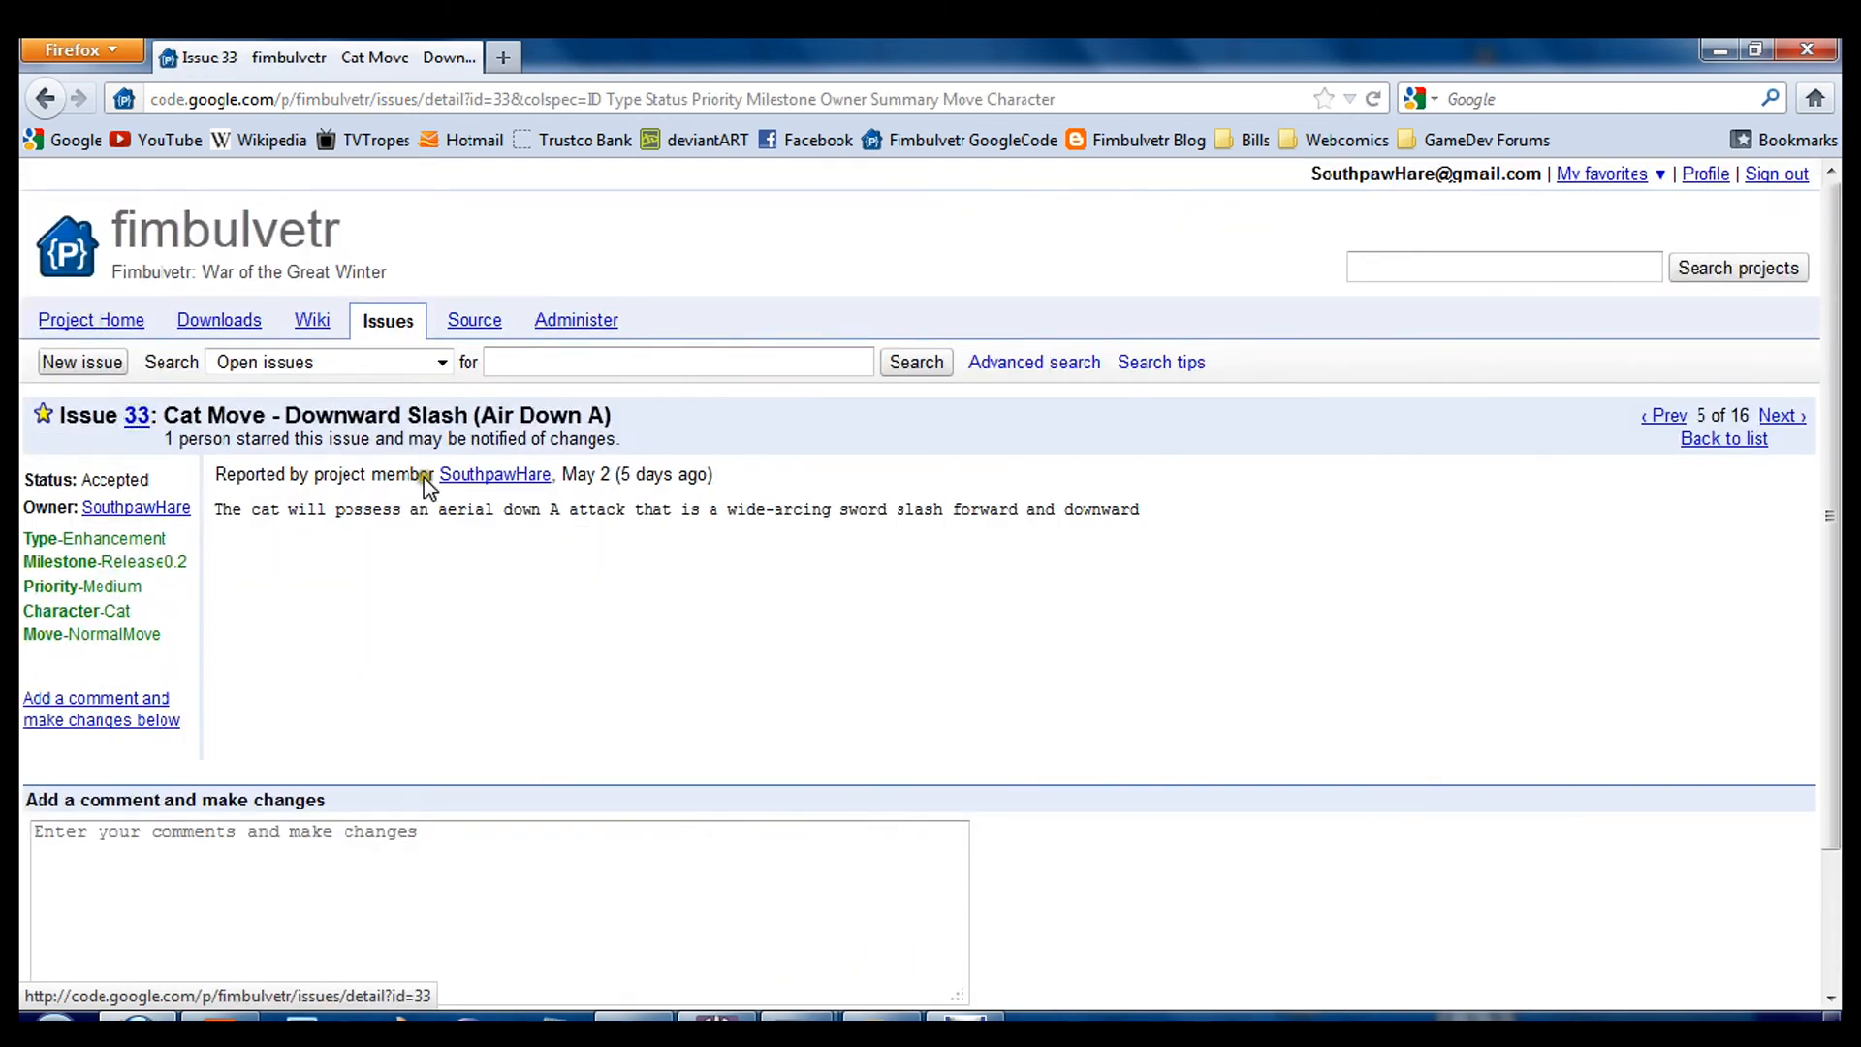
pyautogui.scroll(-3)
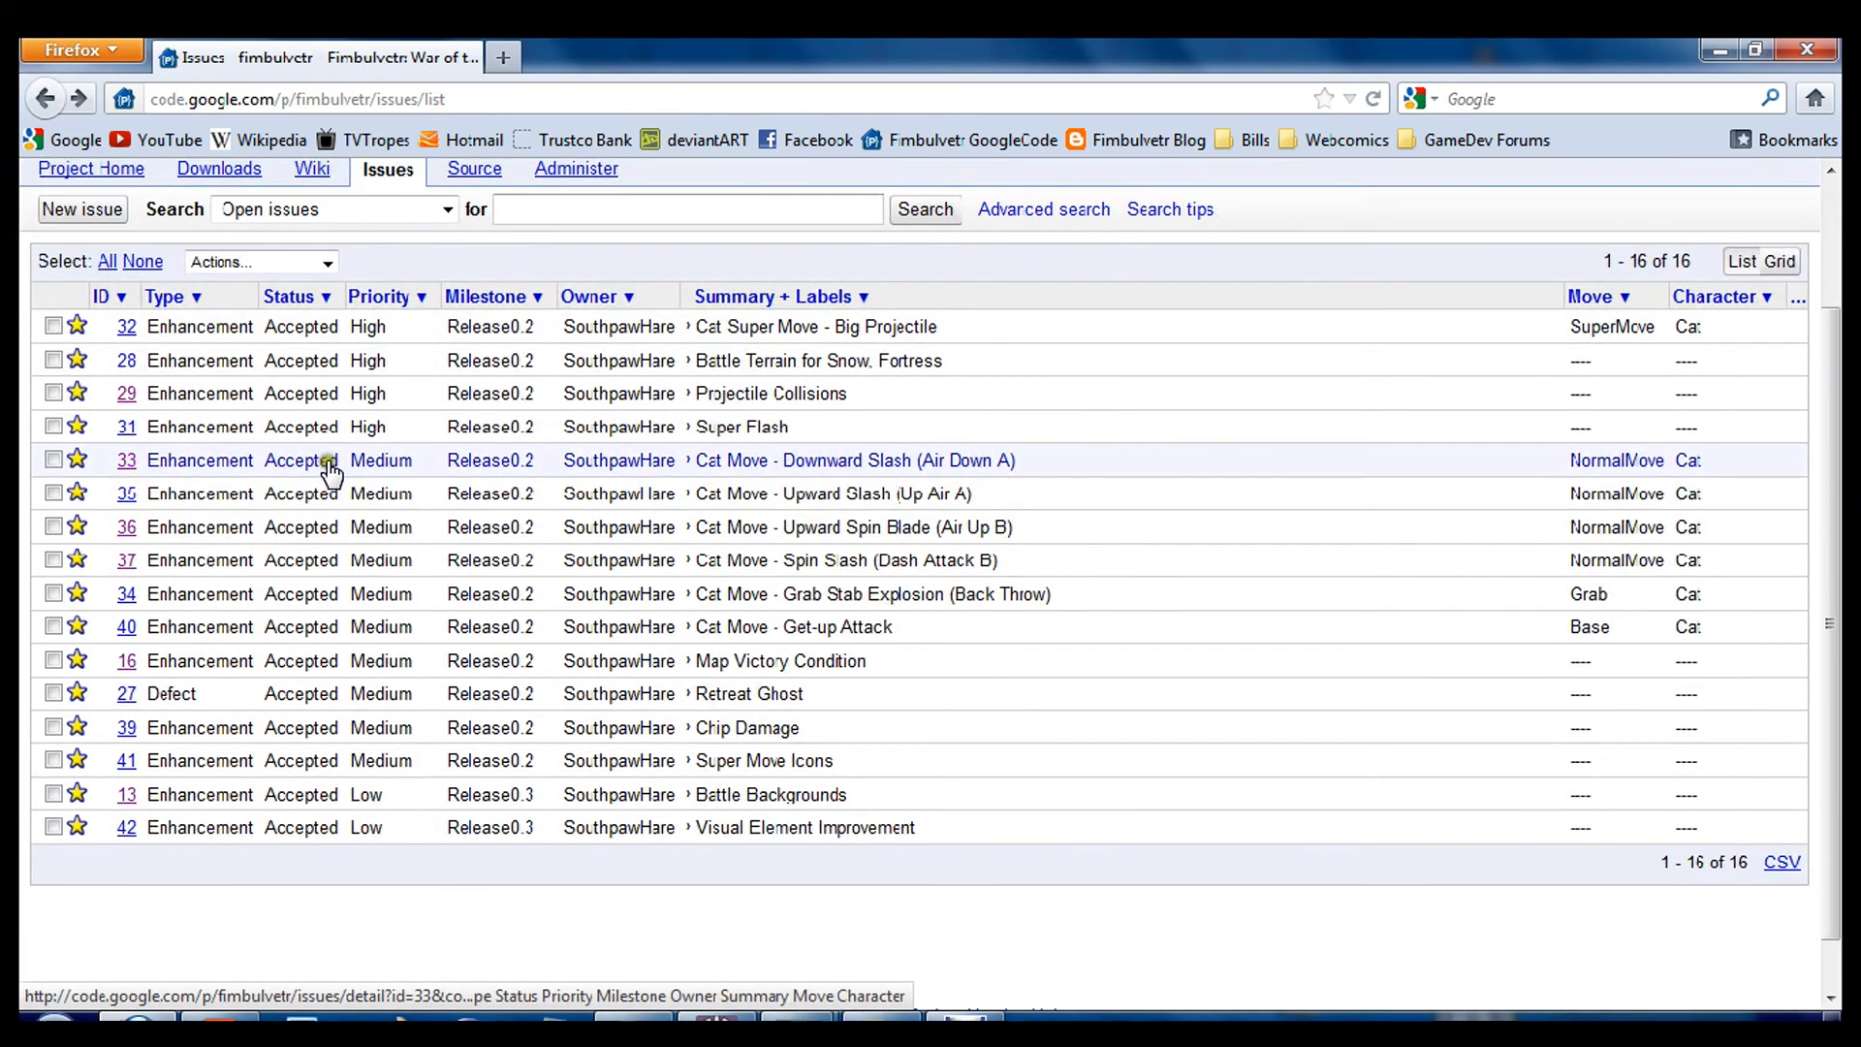
pyautogui.scroll(-3)
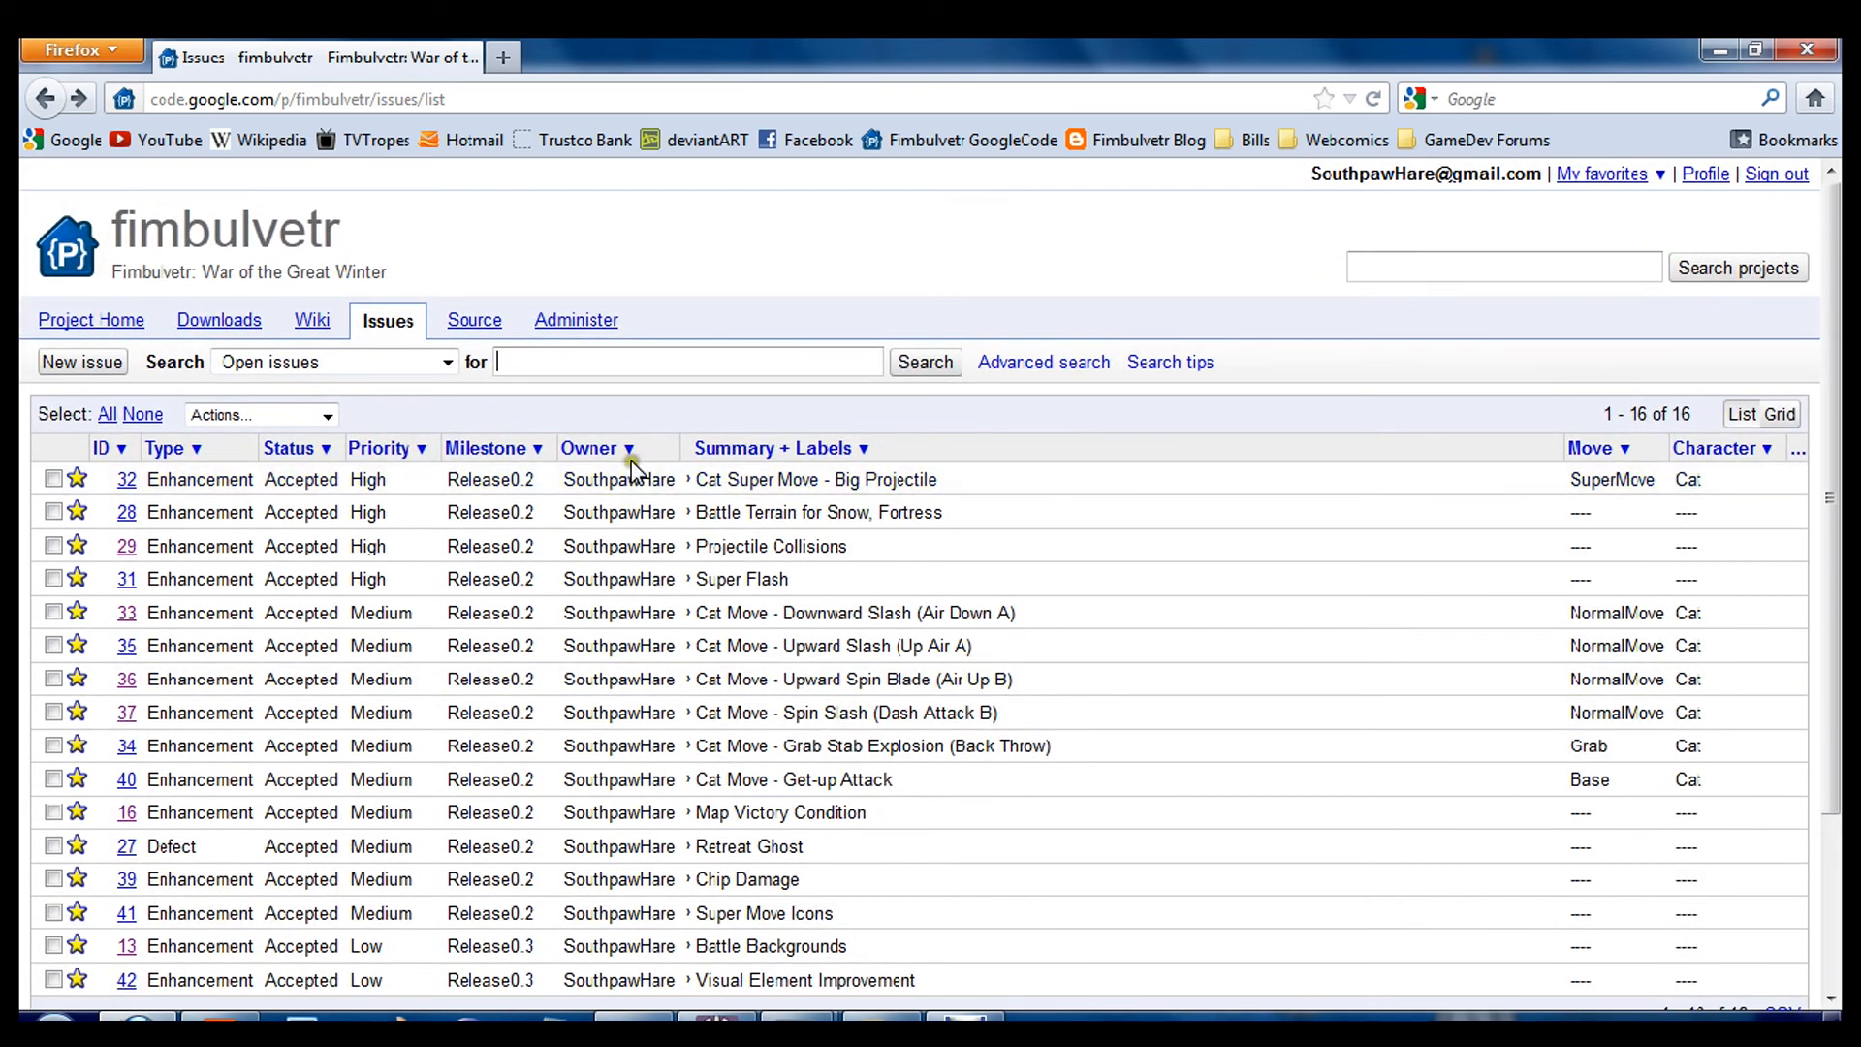
pyautogui.moveTo(522, 545)
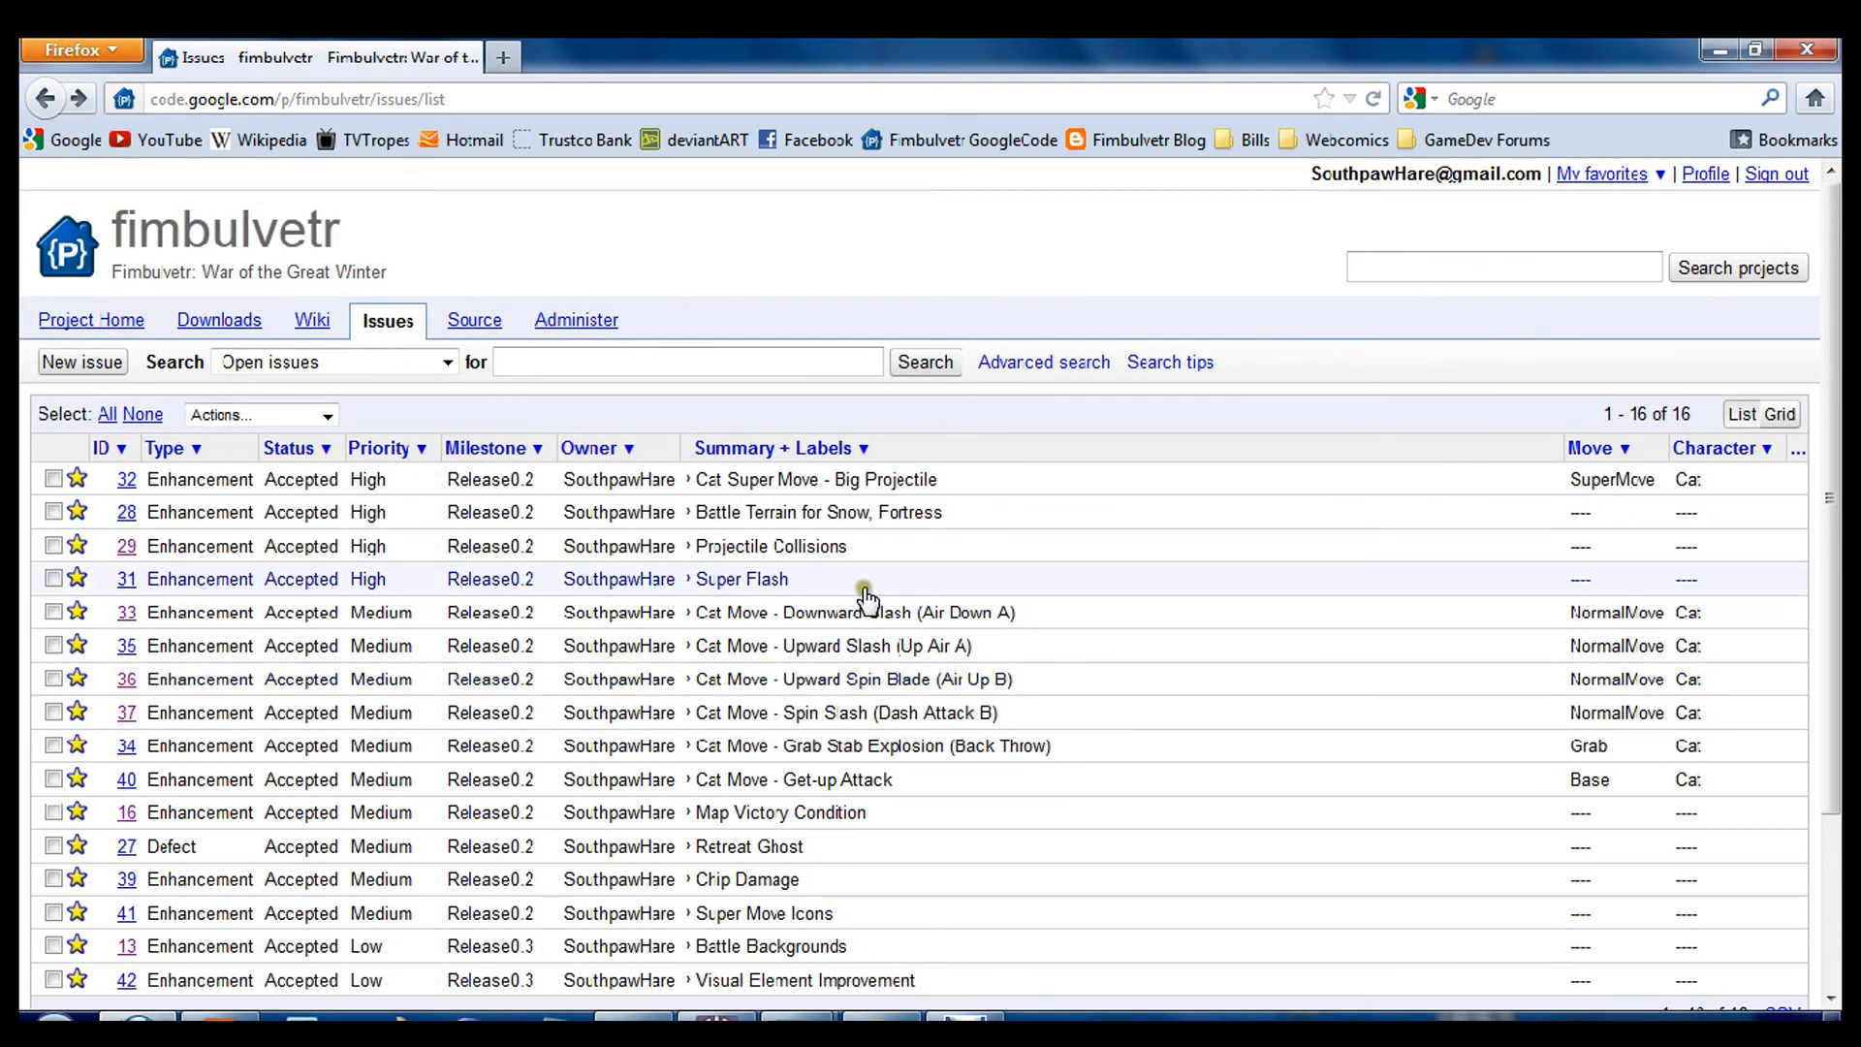
pyautogui.scroll(-3)
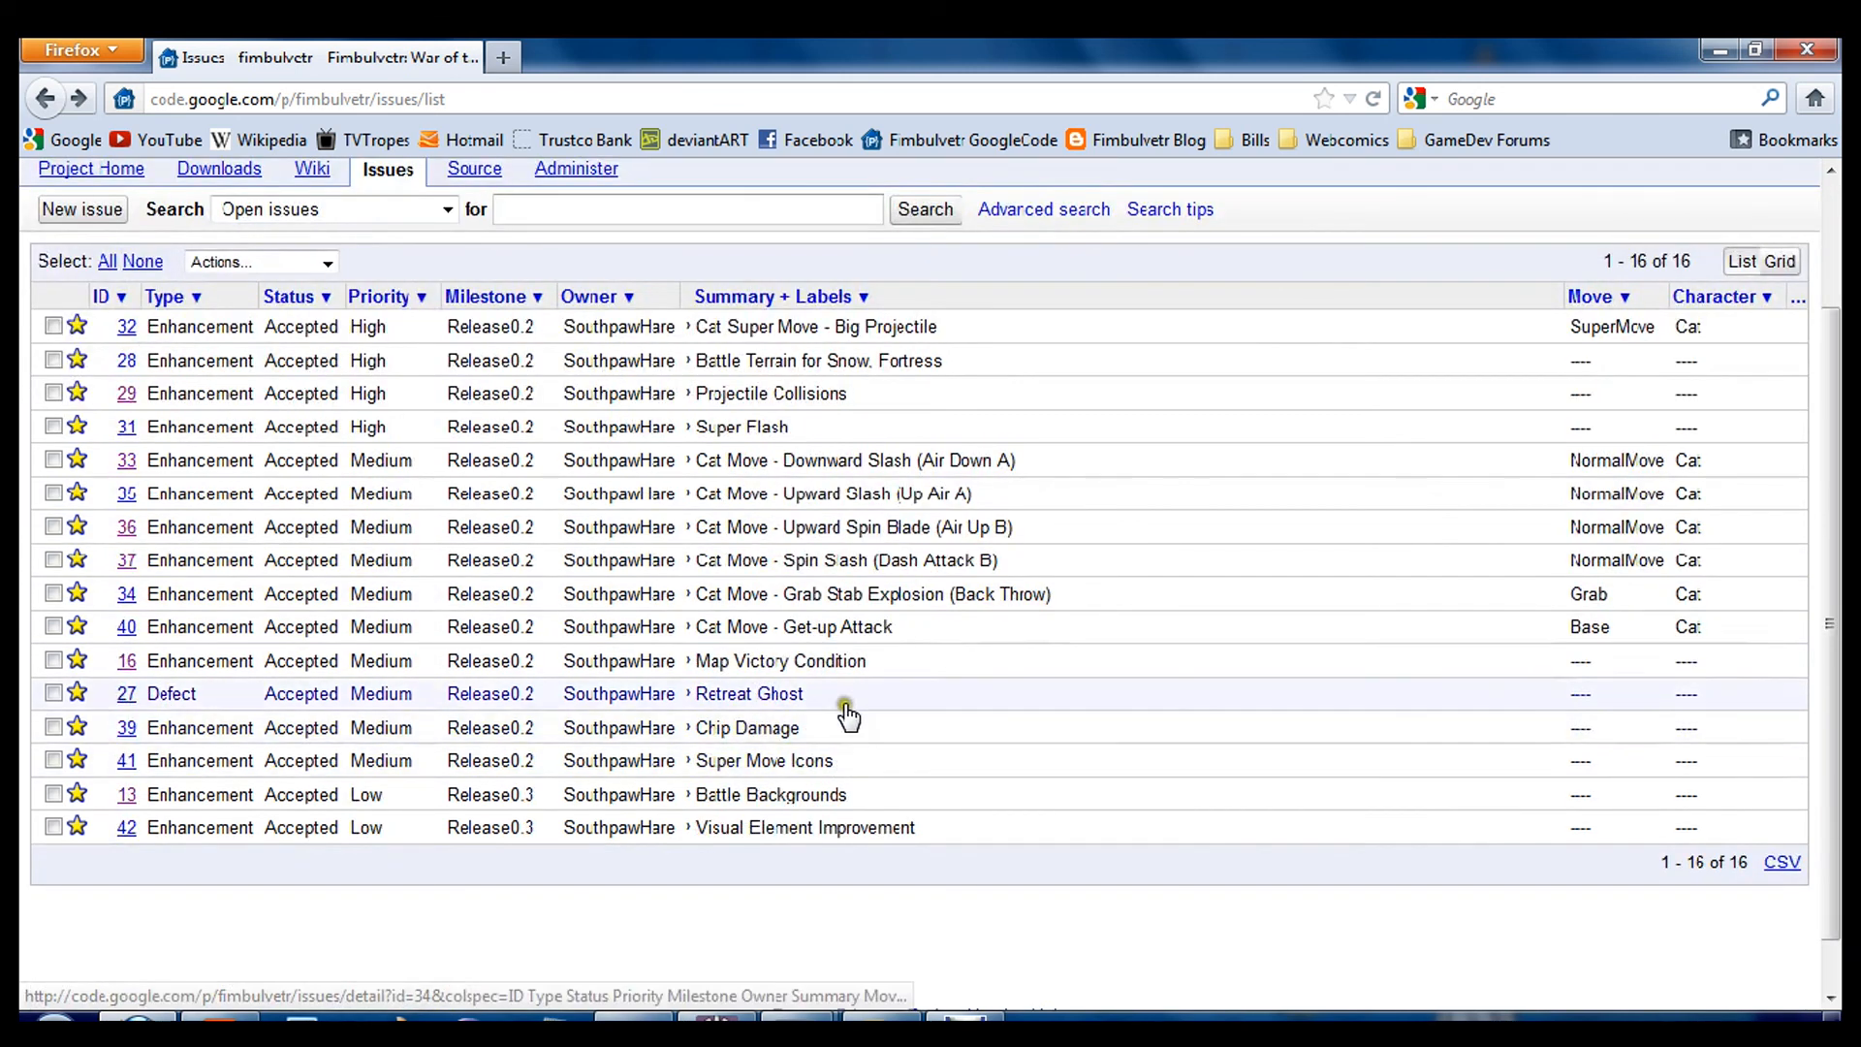